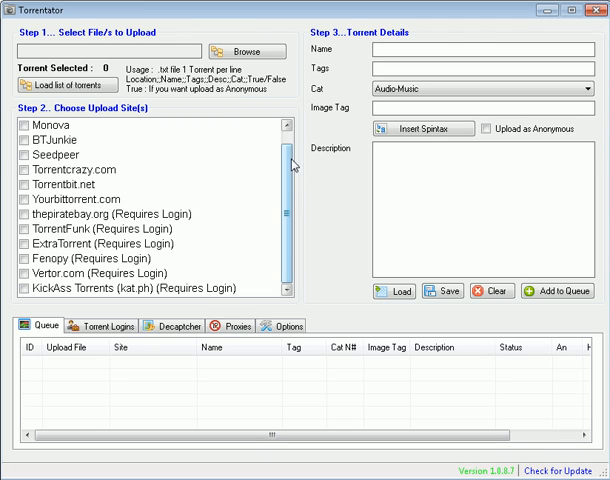
Save the upload setup as a project file named 'testpsa'.
{"action": "scroll", "scroll_direction": "up", "scroll_amount": 3}
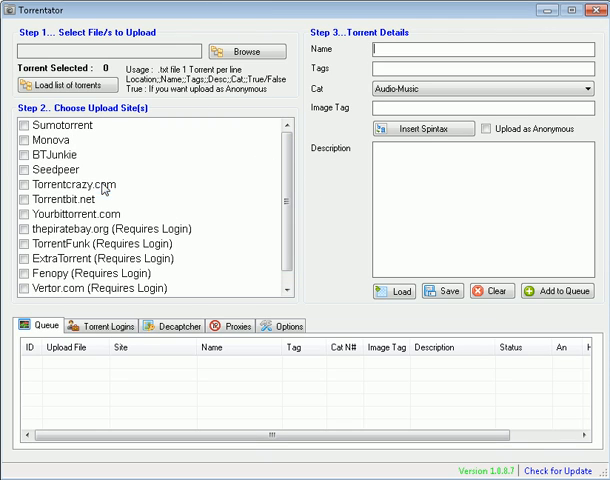
{"action": "left_click", "coordinate": [72, 184]}
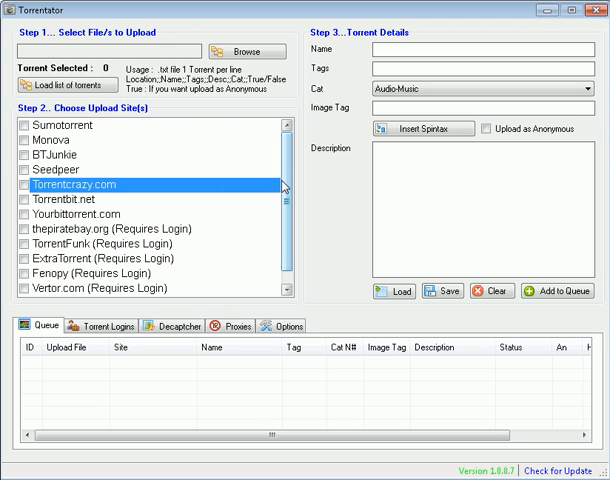
{"action": "scroll", "scroll_direction": "down", "scroll_amount": 3}
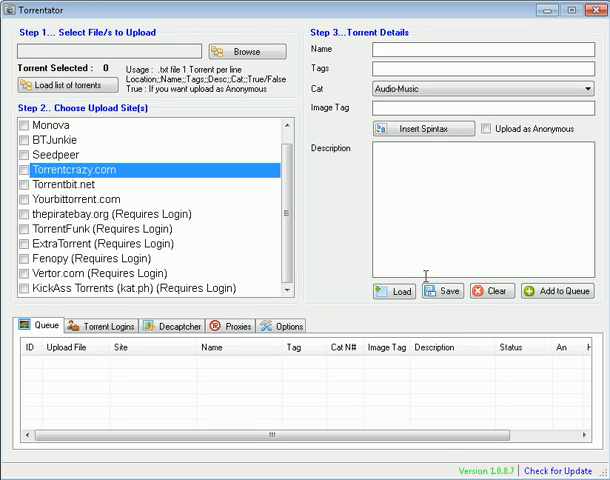
{"action": "left_click", "coordinate": [440, 292]}
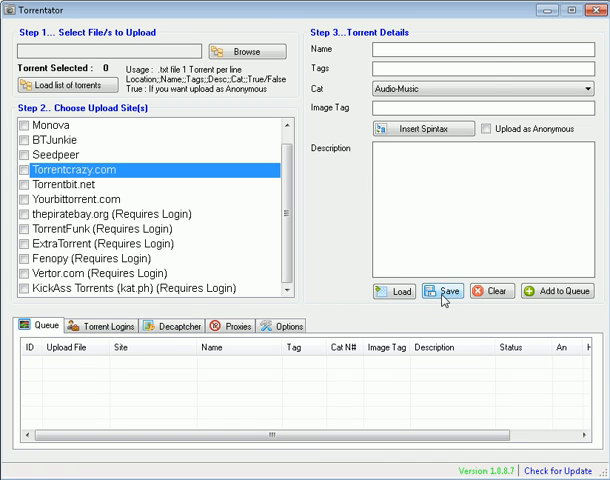
{"action": "left_click", "coordinate": [438, 292]}
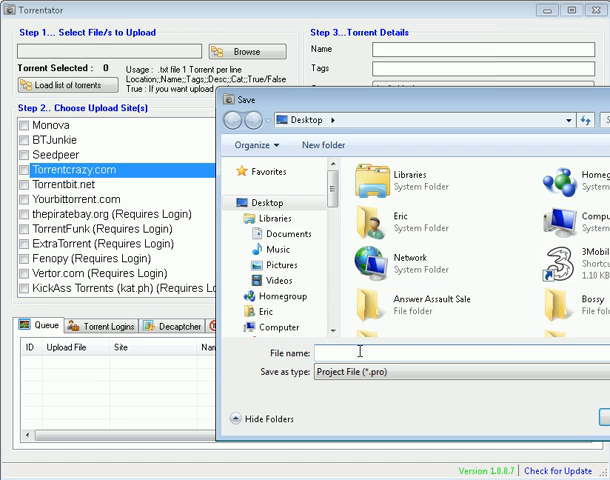
{"action": "type", "text": "testpsa"}
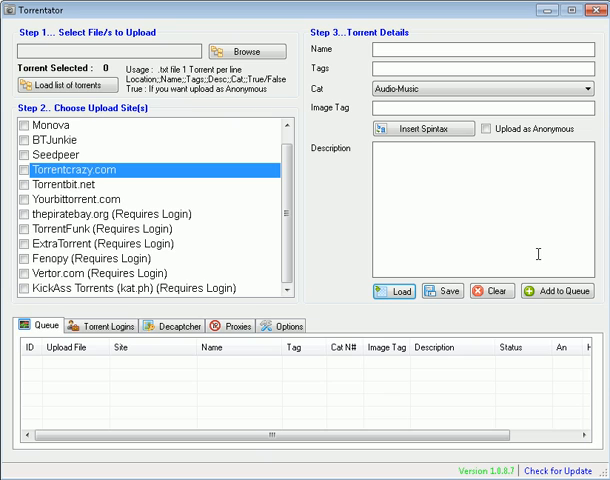
{"action": "mouse_move", "coordinate": [114, 124]}
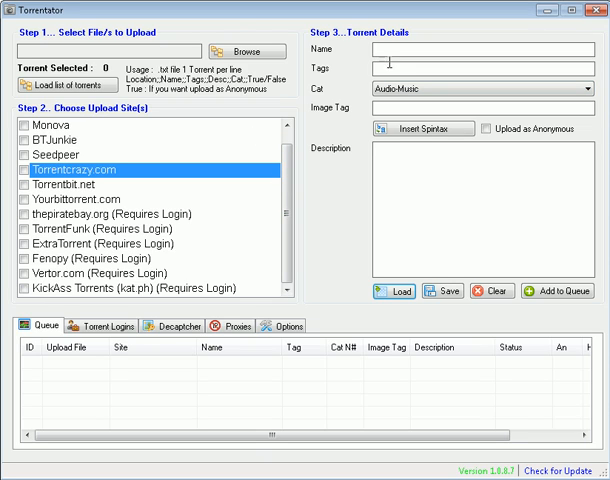
{"action": "type", "text": "#NAME"}
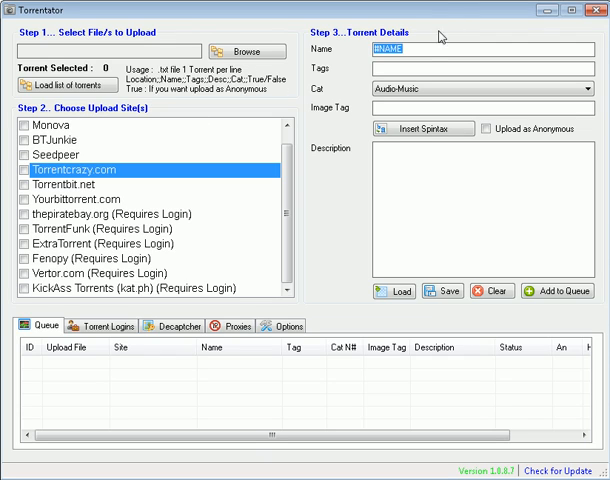
{"action": "mouse_move", "coordinate": [348, 68]}
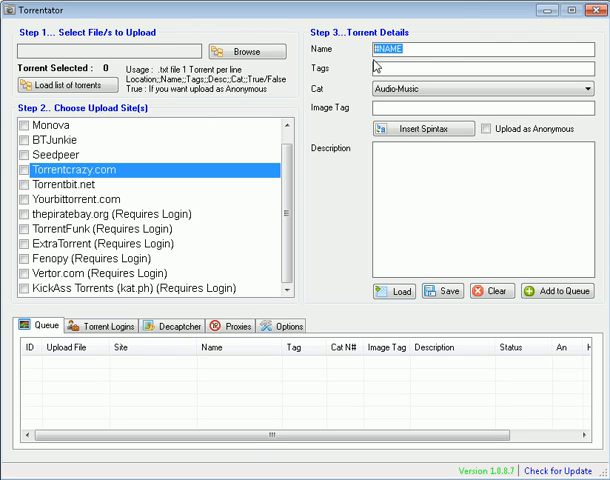
{"action": "left_click", "coordinate": [430, 48]}
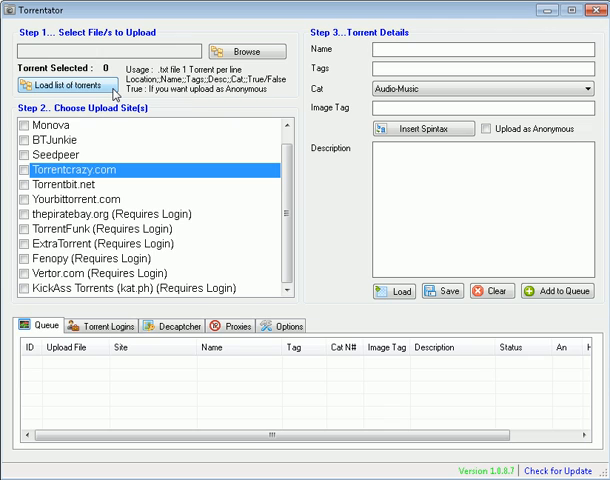
Bring up the Decaptcher captcha-solving settings after scrolling the site list.
{"action": "scroll", "scroll_direction": "up", "scroll_amount": 3}
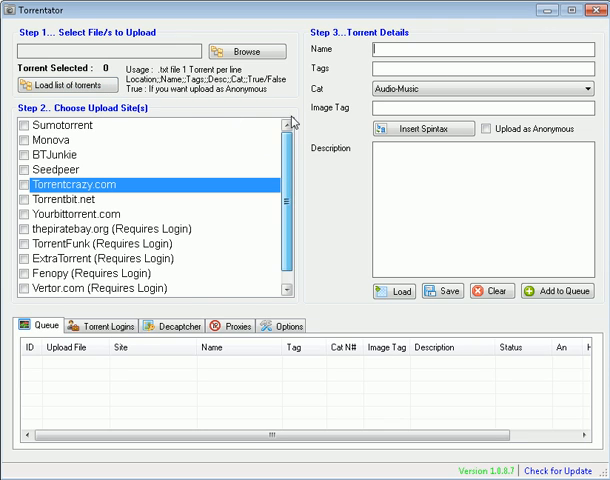
{"action": "scroll", "scroll_direction": "down", "scroll_amount": 3}
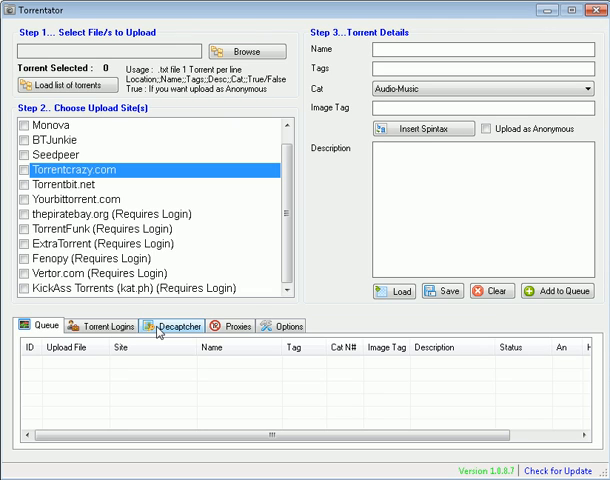
{"action": "left_click", "coordinate": [172, 326]}
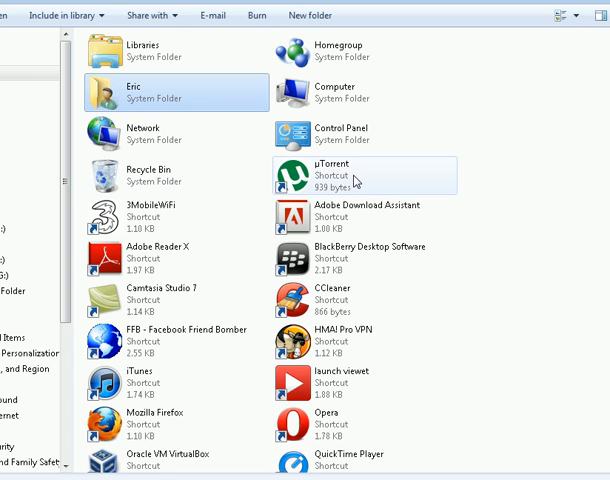
Browse the Desktop shortcuts in Explorer, then return to Torrentator.
{"action": "left_click", "coordinate": [360, 176]}
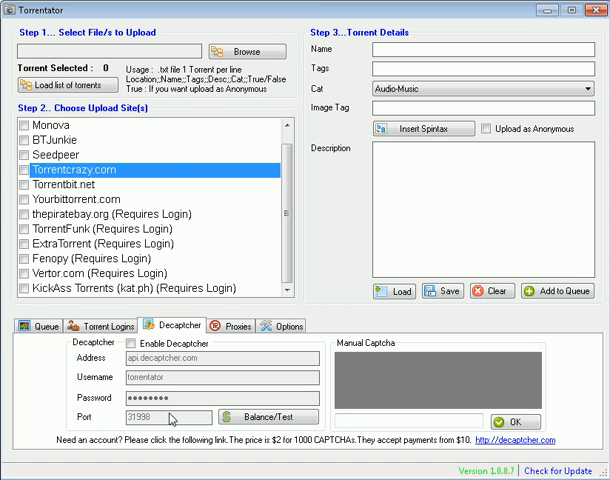
Load a torrent file from Documents, tick another upload site, and show the saved site logins.
{"action": "left_click", "coordinate": [248, 52]}
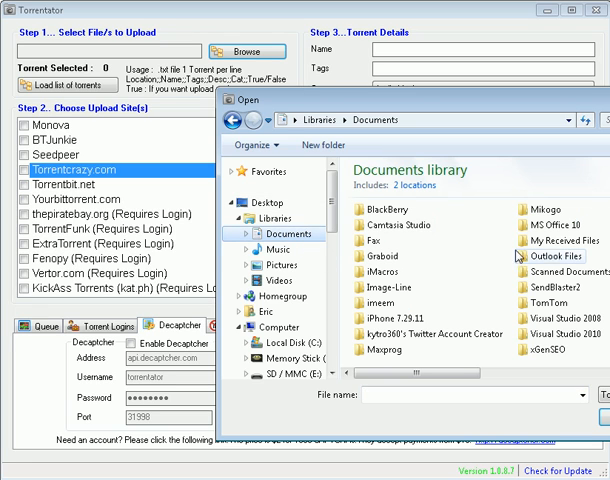
{"action": "left_click", "coordinate": [504, 224]}
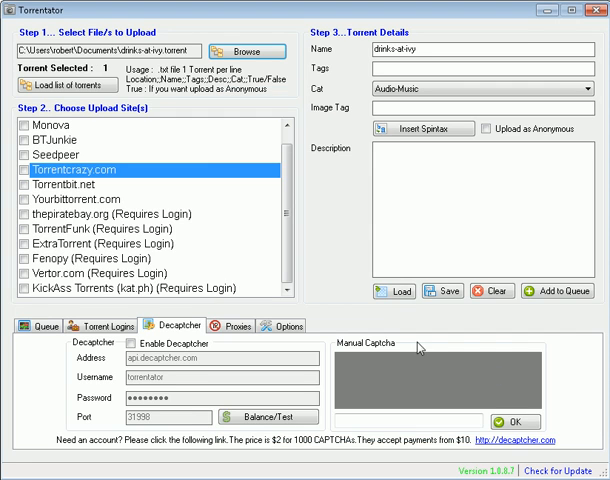
{"action": "mouse_move", "coordinate": [10, 164]}
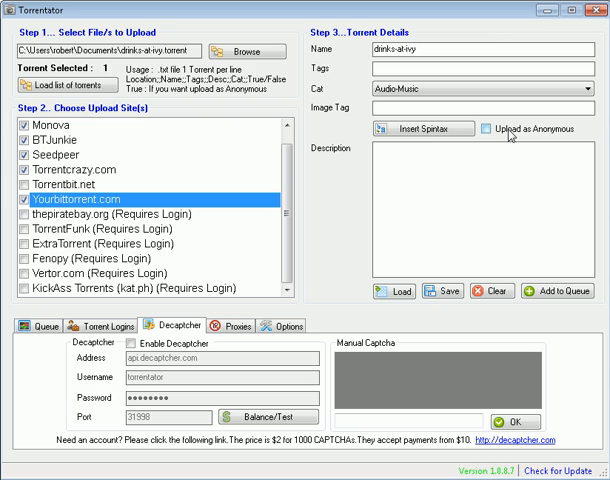
{"action": "mouse_move", "coordinate": [276, 164]}
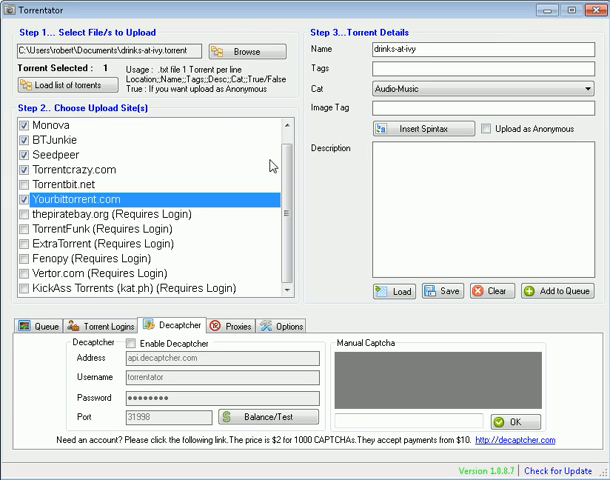
{"action": "mouse_move", "coordinate": [90, 200]}
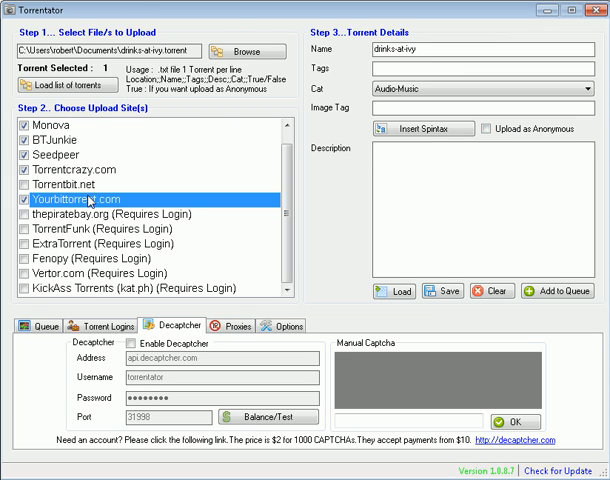
{"action": "mouse_move", "coordinate": [124, 172]}
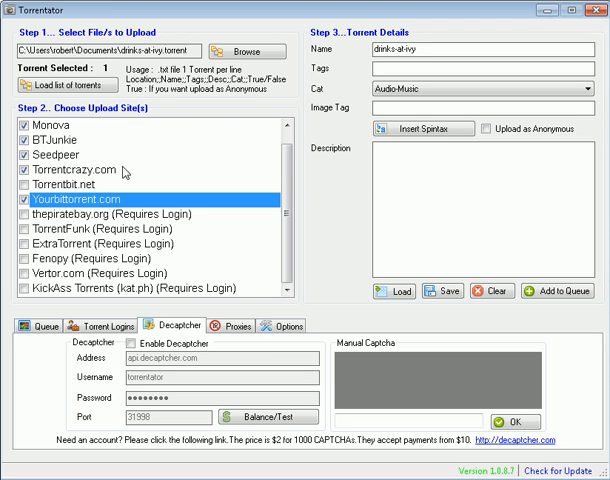
{"action": "left_click", "coordinate": [80, 184]}
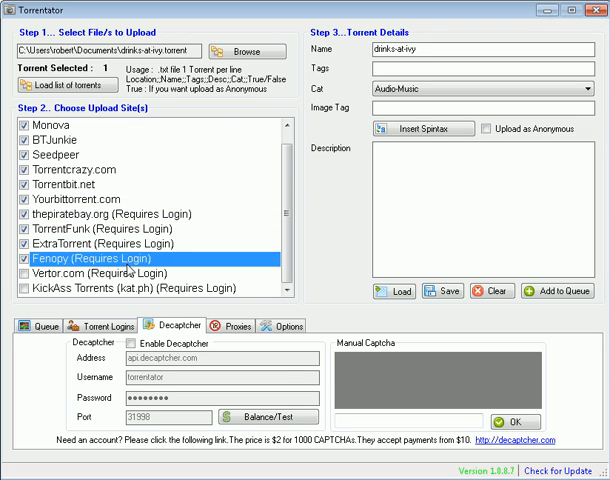
{"action": "scroll", "scroll_direction": "up", "scroll_amount": 3}
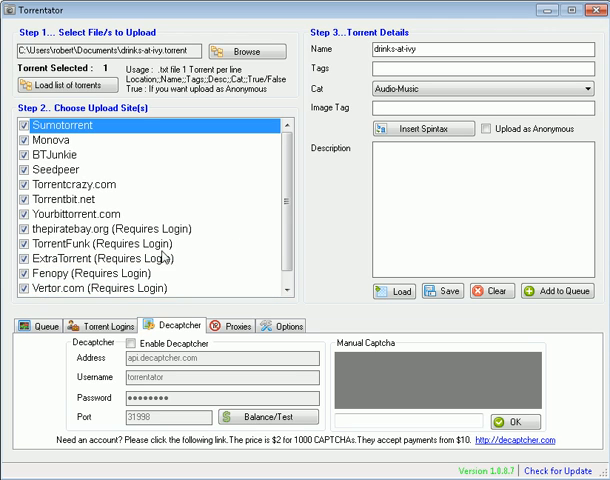
{"action": "left_click", "coordinate": [132, 344]}
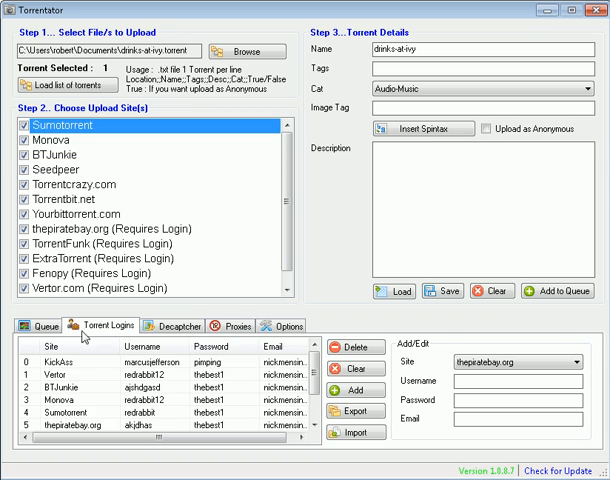
Return to the queue and describe the torrent as a photoshoot my buddy and I did for the company.
{"action": "left_click", "coordinate": [34, 326]}
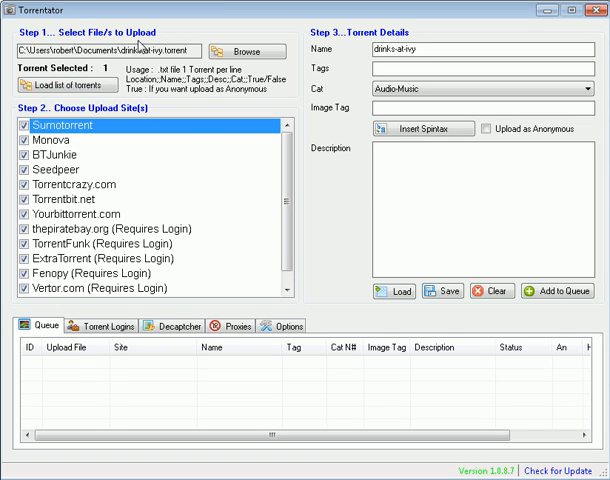
{"action": "mouse_move", "coordinate": [420, 66]}
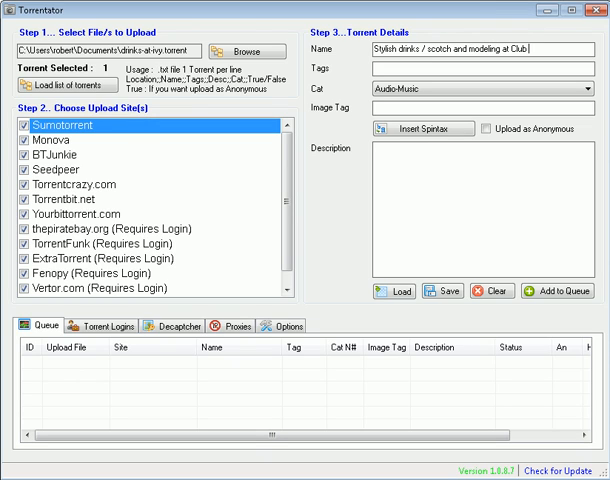
{"action": "left_click", "coordinate": [576, 88]}
{"action": "type", "text": "M"}
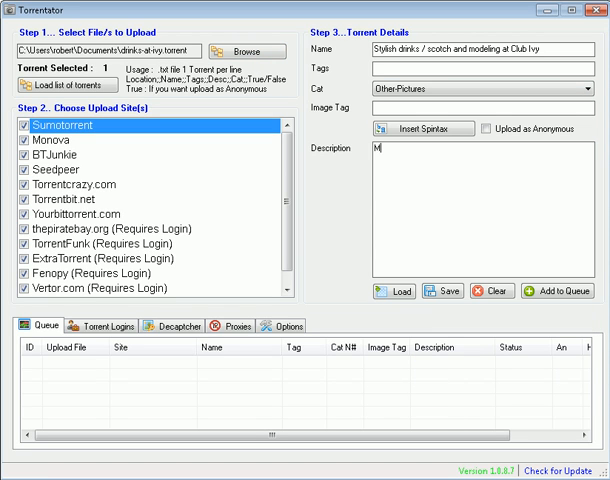
{"action": "type", "text": "y buddy a"}
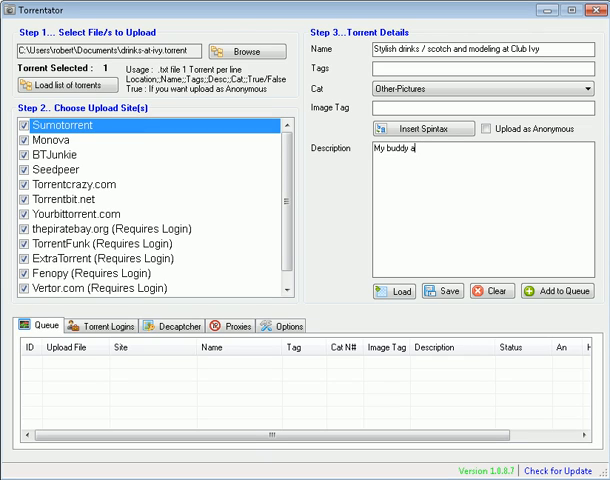
{"action": "type", "text": "nd I photoshooting for our latest"}
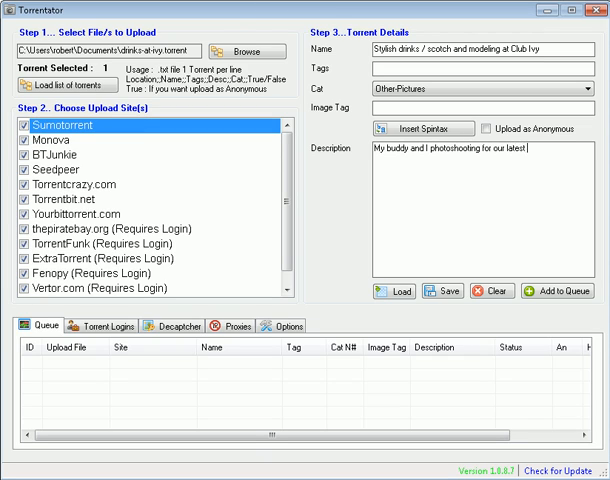
{"action": "type", "text": "company..."}
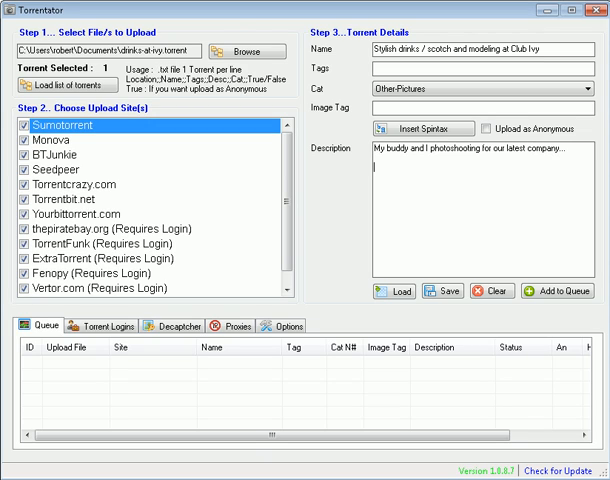
Save the torrent upload setup as the project file 'test.pro'.
{"action": "left_click", "coordinate": [452, 292]}
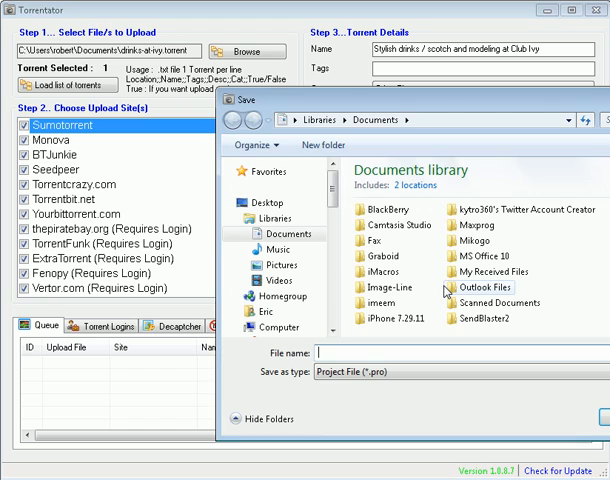
{"action": "type", "text": "test.pro"}
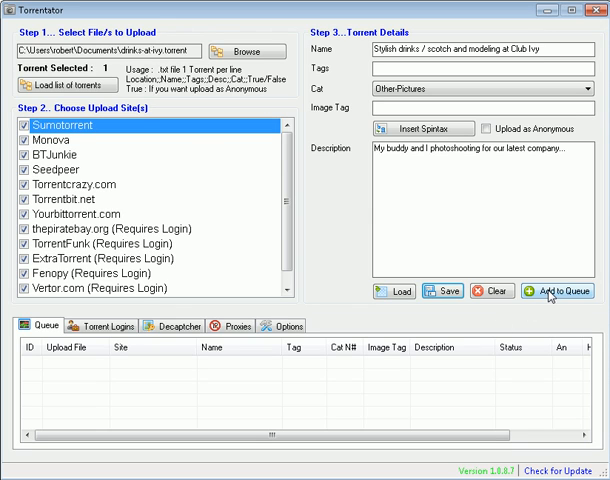
Add the torrent to the upload queue for the chosen sites and start processing it.
{"action": "left_click", "coordinate": [562, 292]}
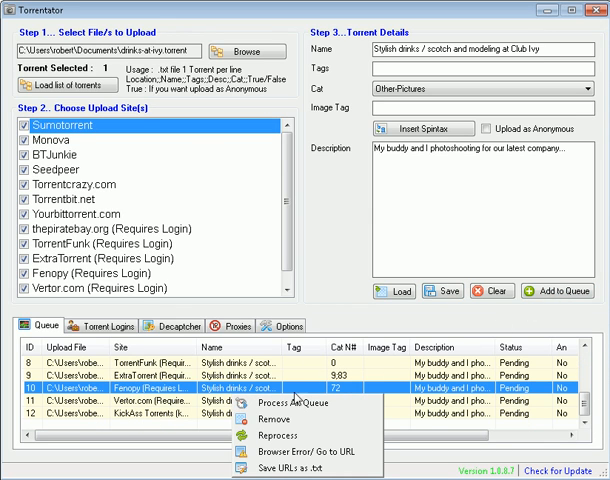
{"action": "left_click", "coordinate": [288, 404]}
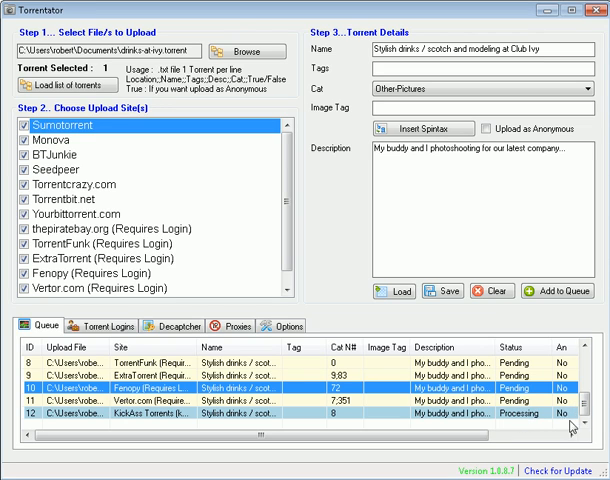
Watch the uploads finish, inspect a failed row's login-required error page, and close it.
{"action": "scroll", "scroll_direction": "up", "scroll_amount": 3}
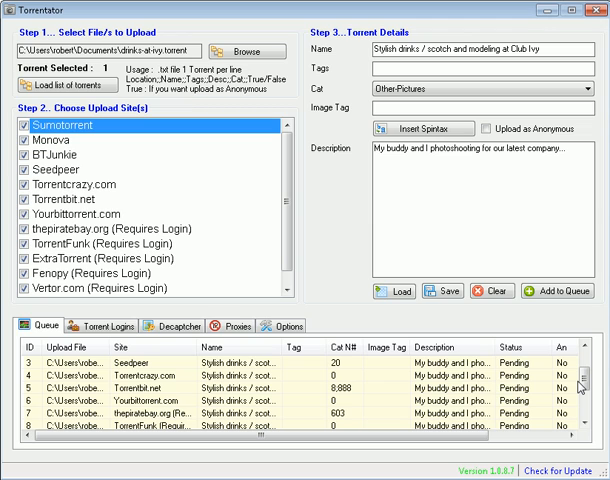
{"action": "scroll", "scroll_direction": "down", "scroll_amount": 3}
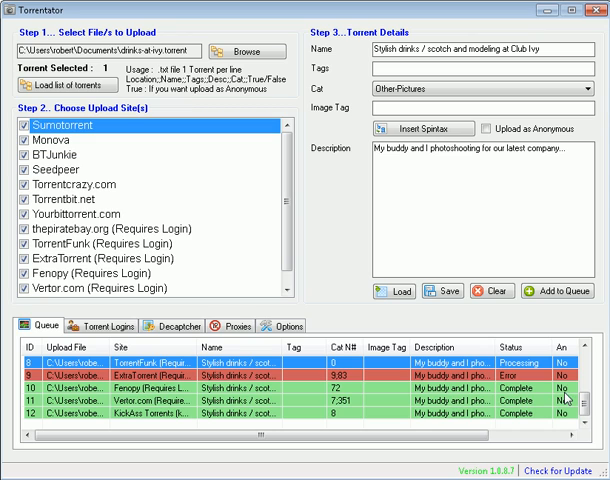
{"action": "mouse_move", "coordinate": [430, 384]}
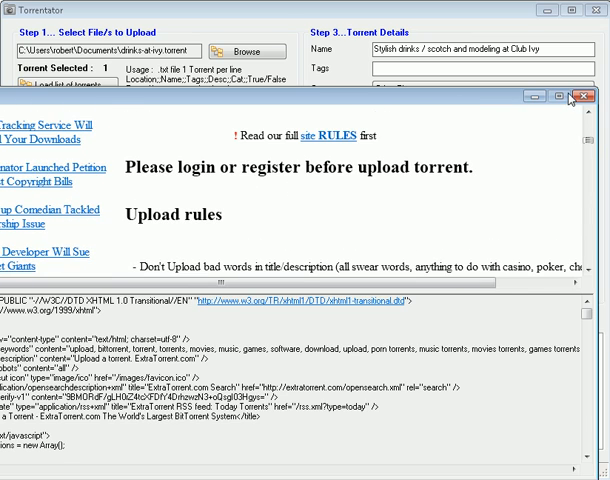
{"action": "left_click", "coordinate": [596, 96]}
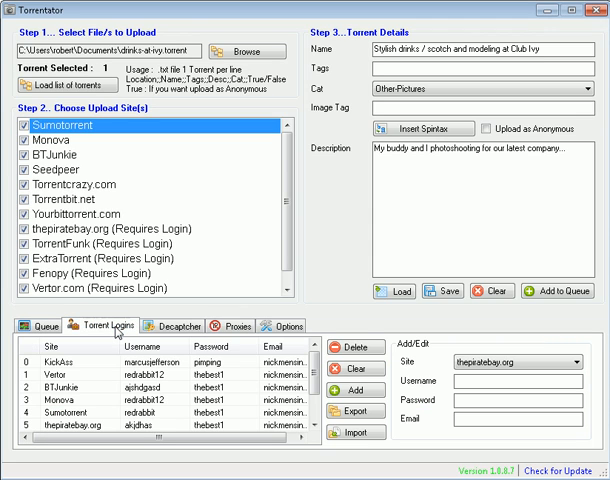
Look through the saved site logins and return to the finished queue with its failed rows.
{"action": "scroll", "scroll_direction": "down", "scroll_amount": 3}
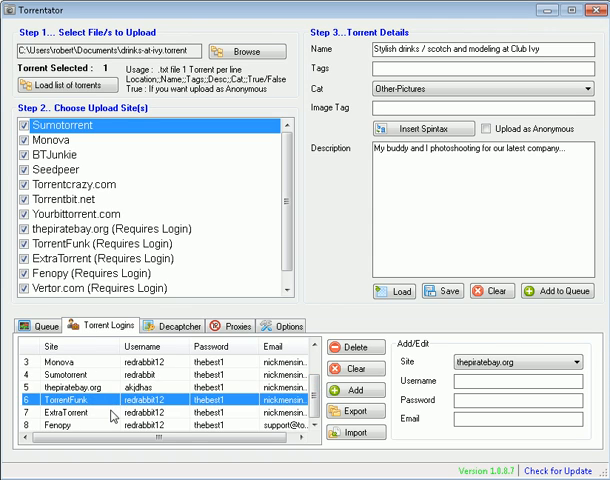
{"action": "left_click", "coordinate": [48, 324]}
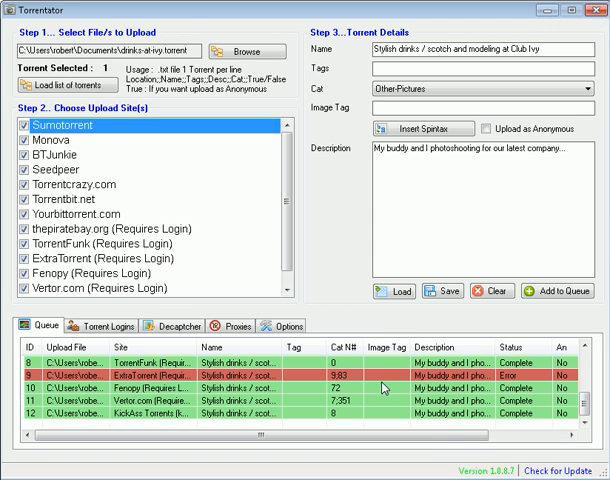